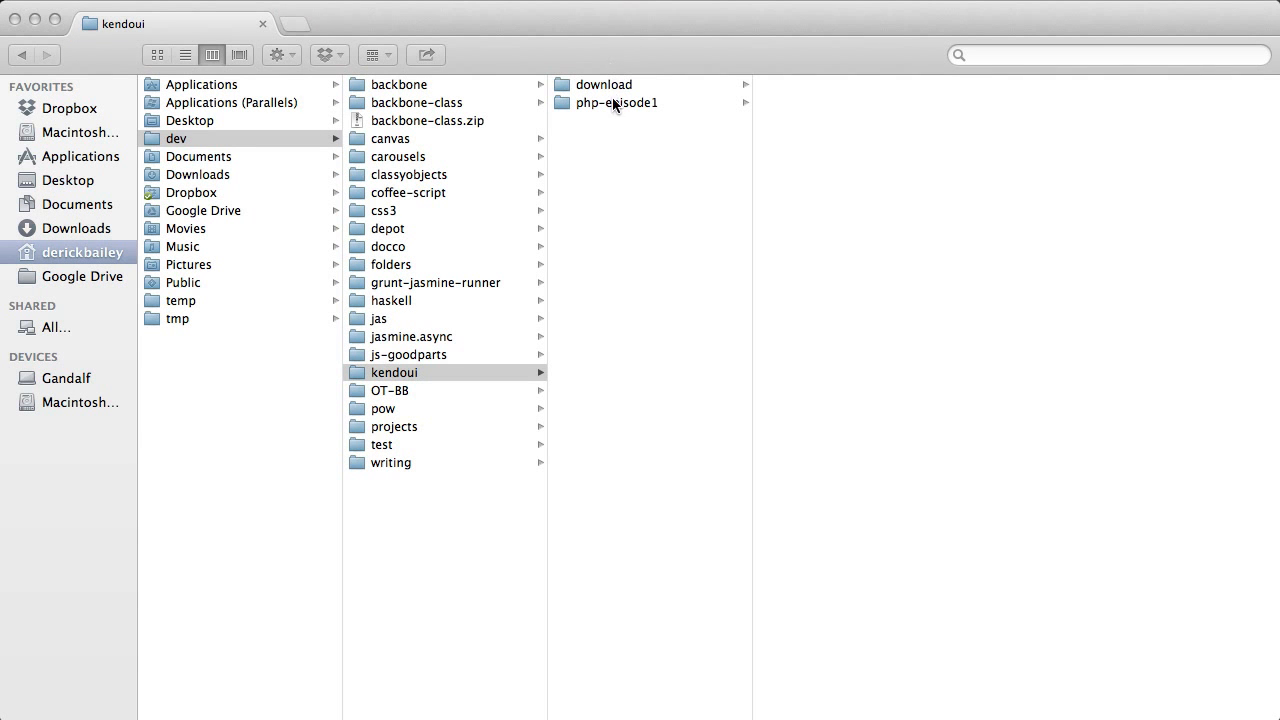
- Preview php-episode1's js and css folders, then header.php and footer.php, in Finder column view
{"action": "left_click", "coordinate": [615, 103]}
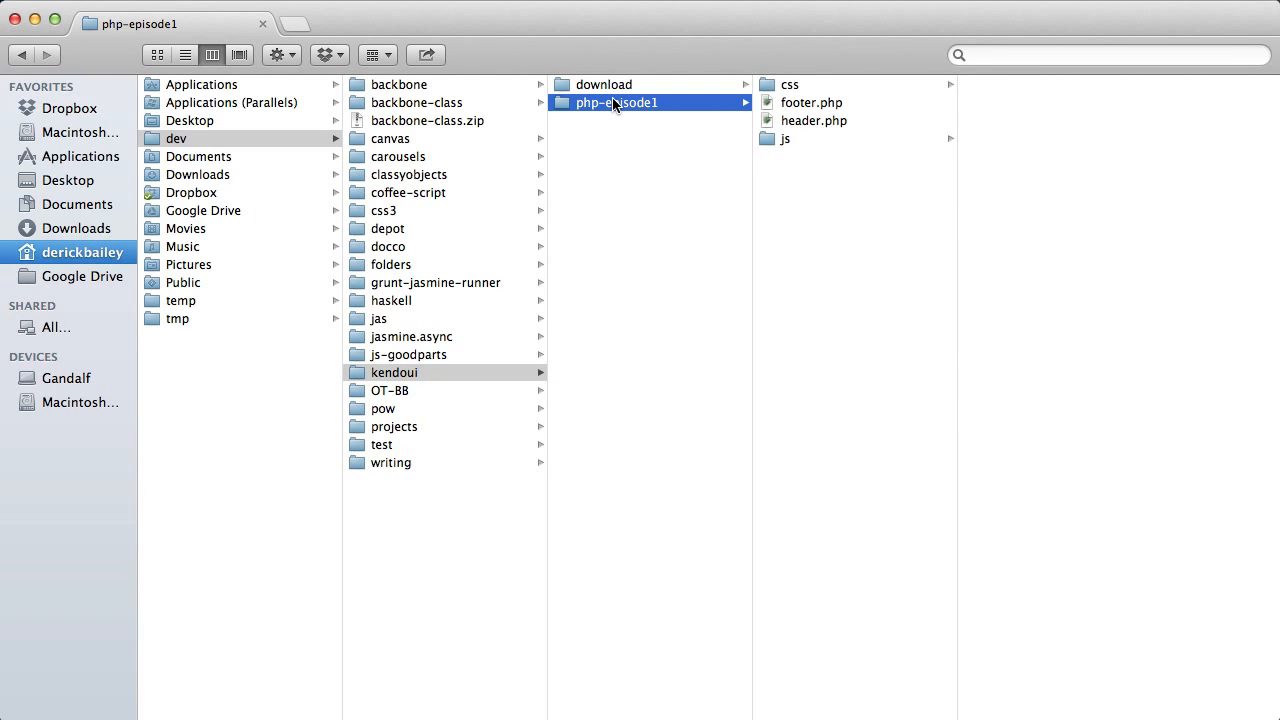
{"action": "left_click", "coordinate": [787, 138]}
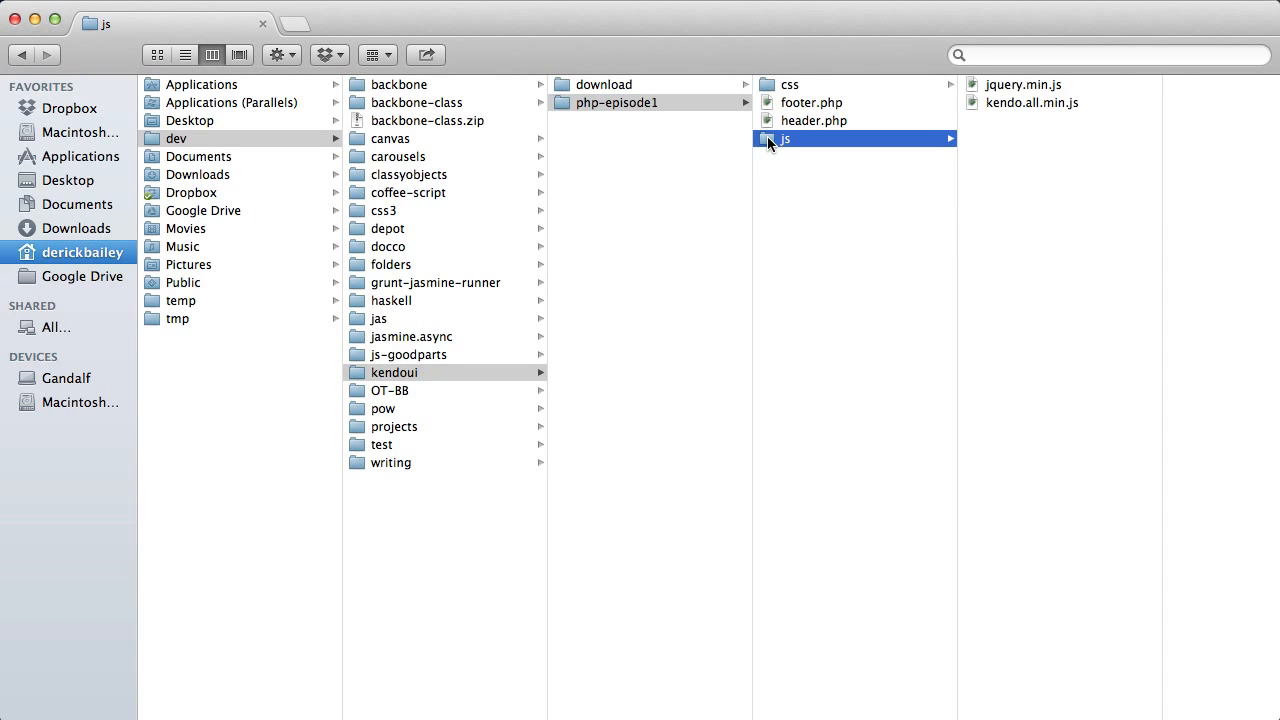
{"action": "mouse_move", "coordinate": [765, 88]}
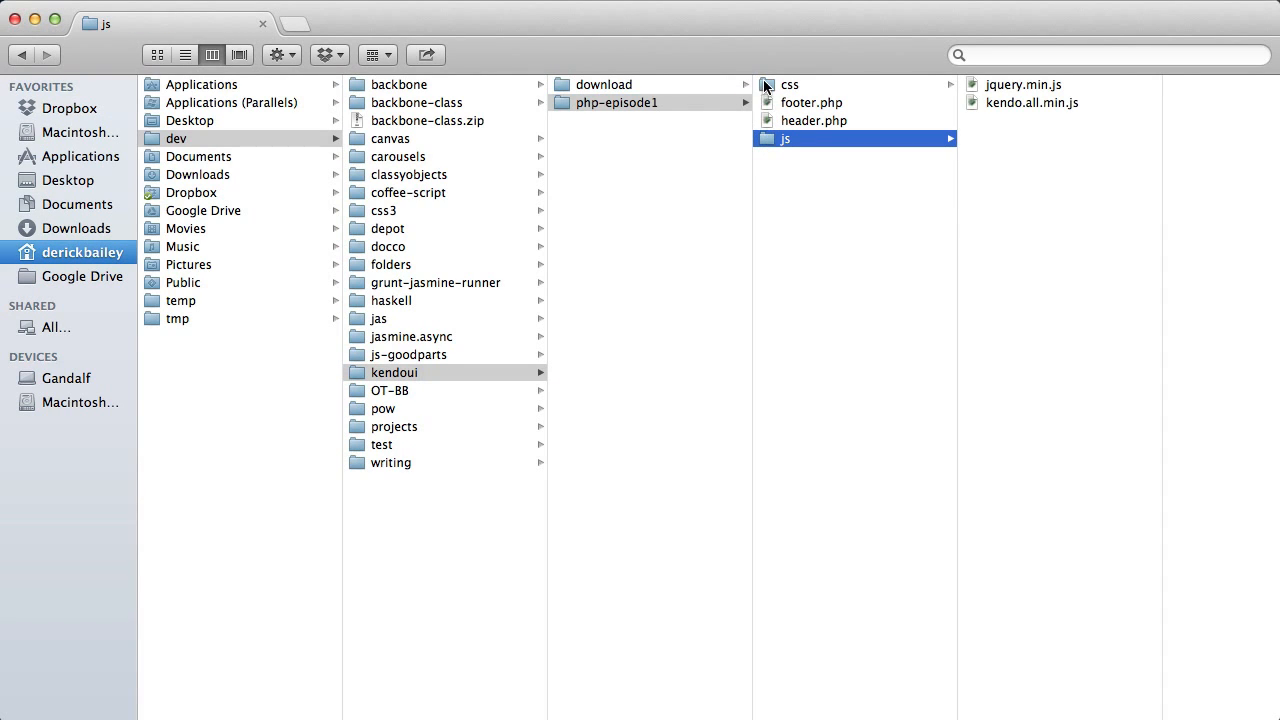
{"action": "left_click", "coordinate": [790, 84]}
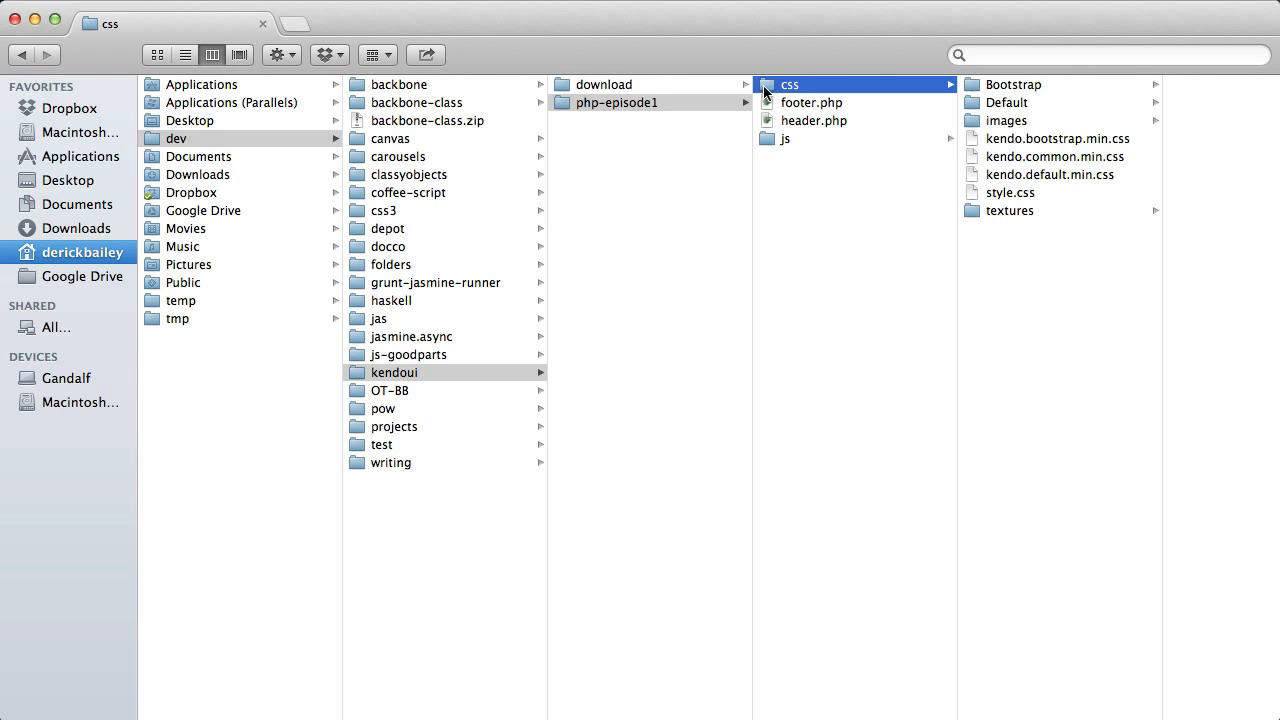
{"action": "left_click", "coordinate": [813, 120]}
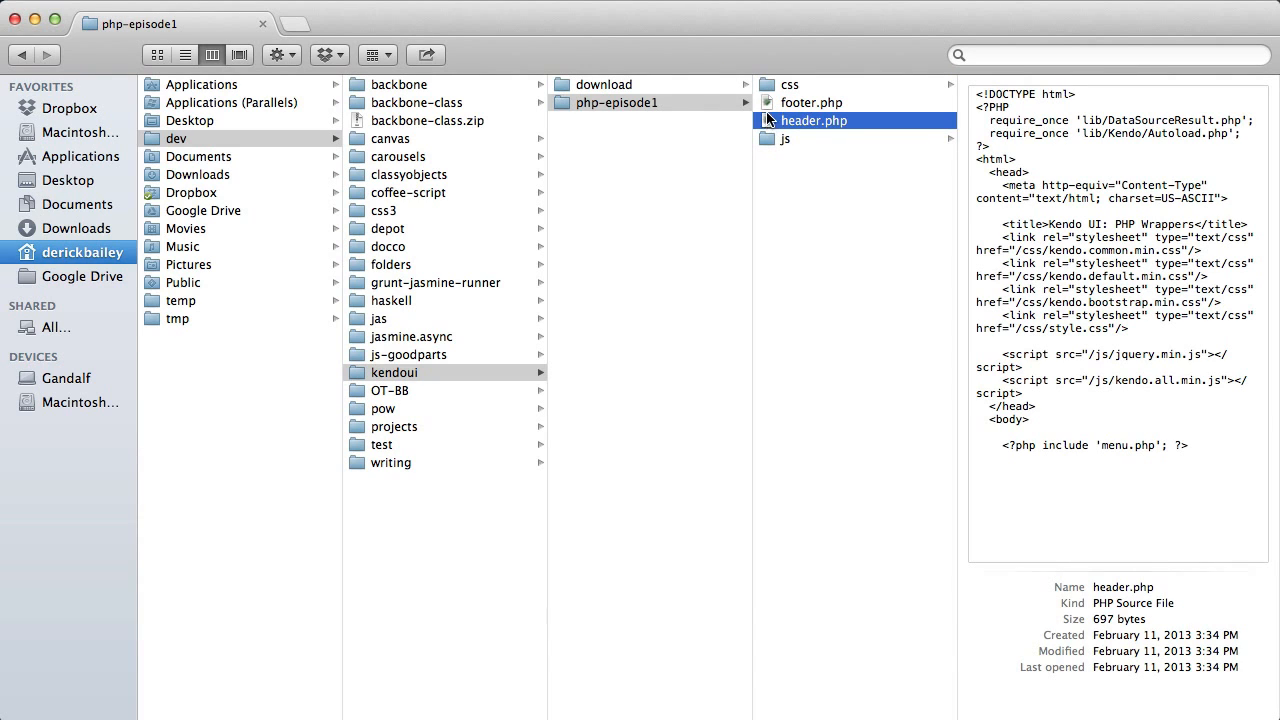
{"action": "left_click", "coordinate": [810, 102]}
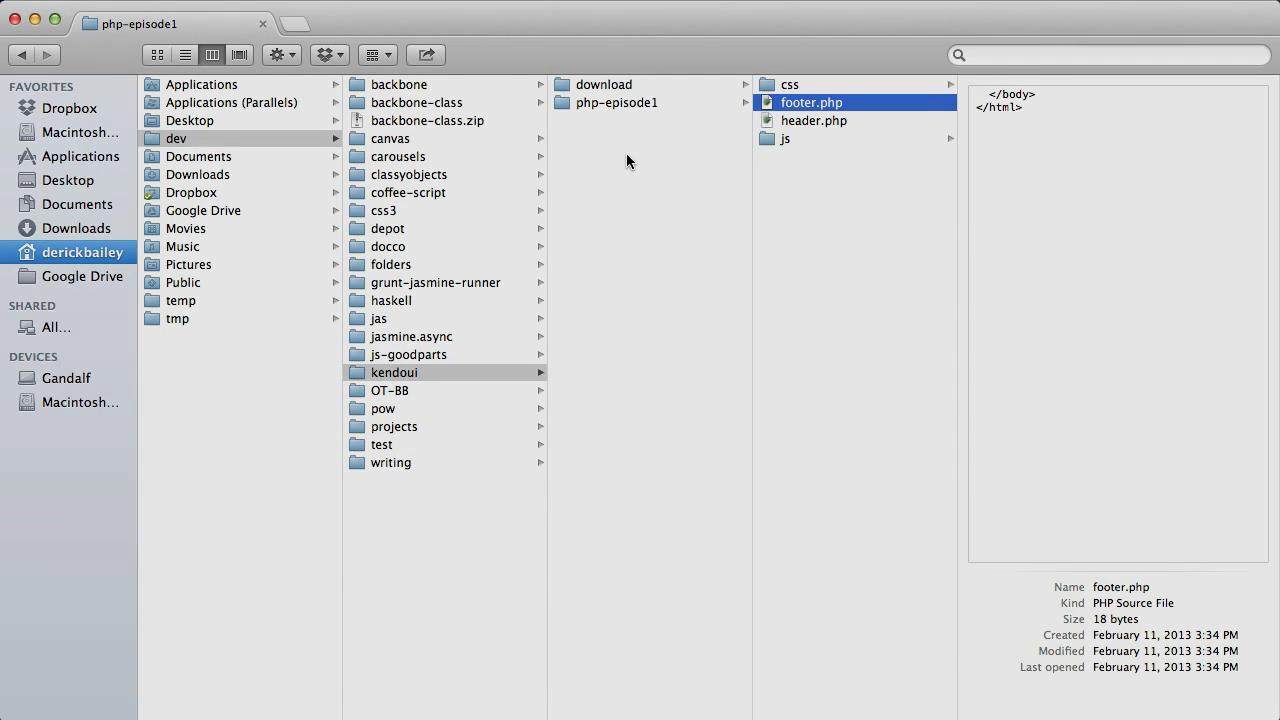
- Copy lib from the Kendo download's wrappers/php folder into php-episode1 and inspect its contents
{"action": "left_click", "coordinate": [807, 174]}
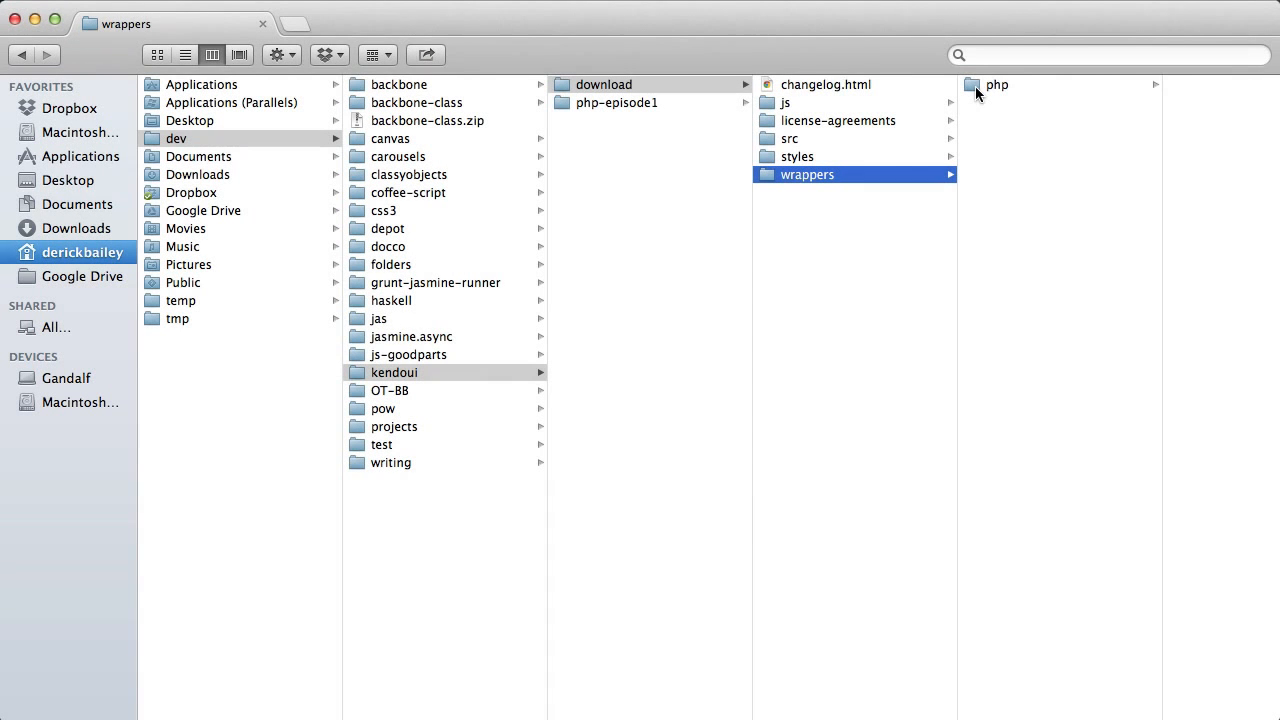
{"action": "left_click", "coordinate": [996, 84]}
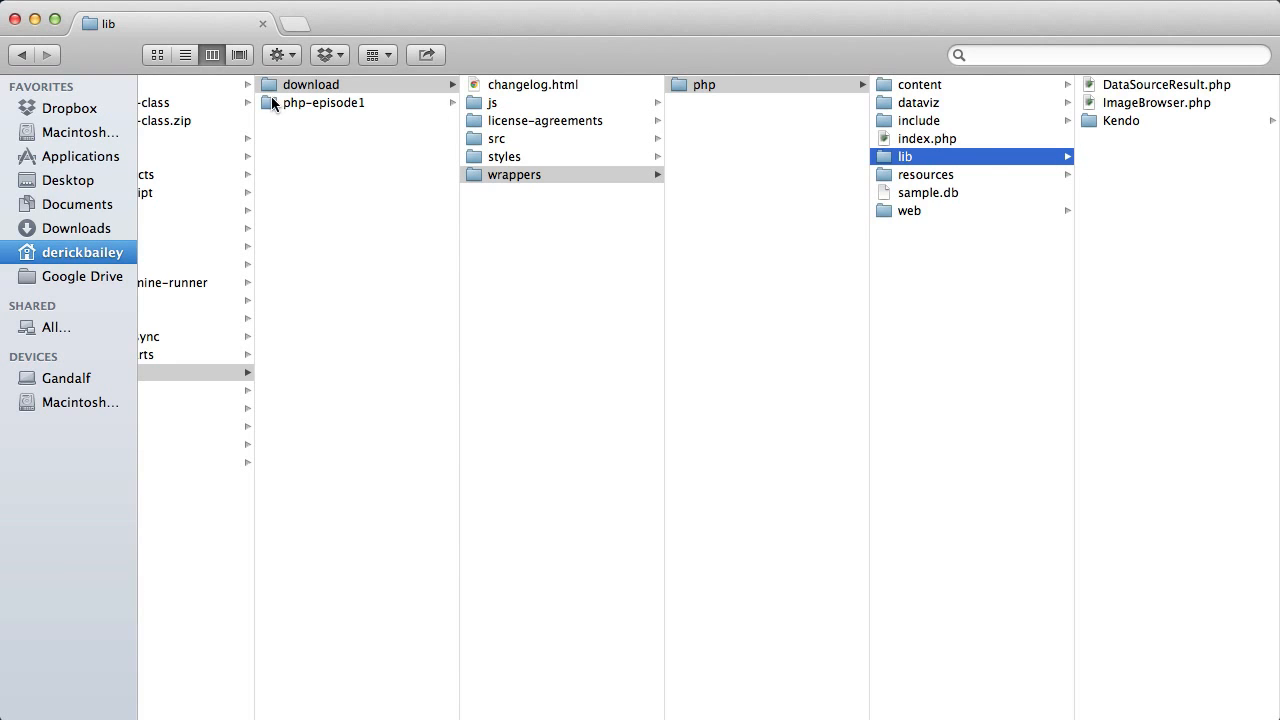
{"action": "left_click", "coordinate": [323, 102]}
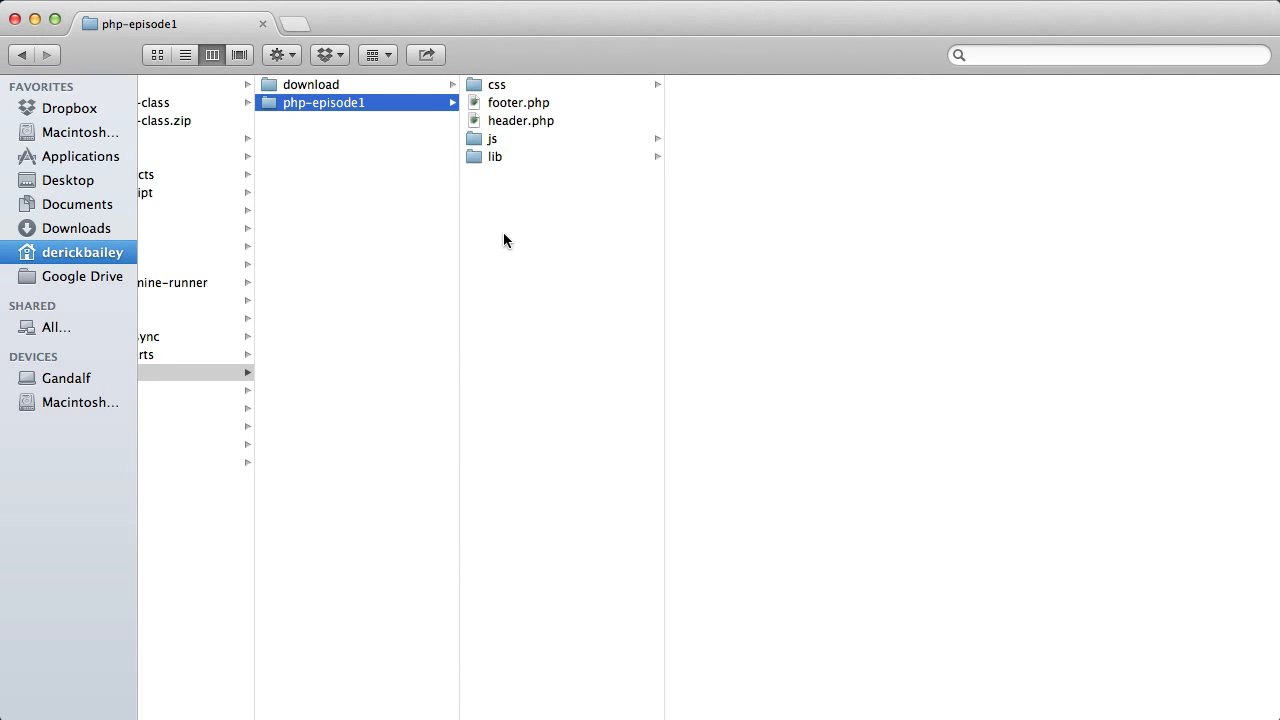
{"action": "mouse_move", "coordinate": [496, 160]}
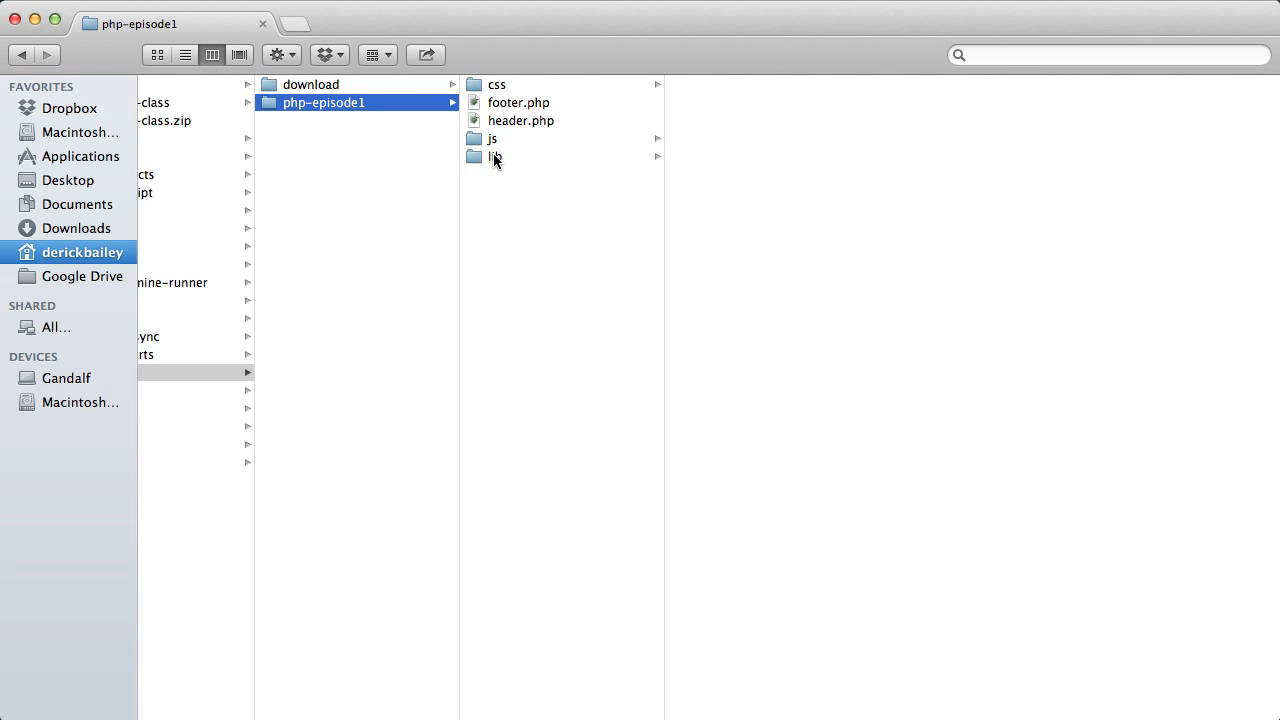
{"action": "left_click", "coordinate": [495, 157]}
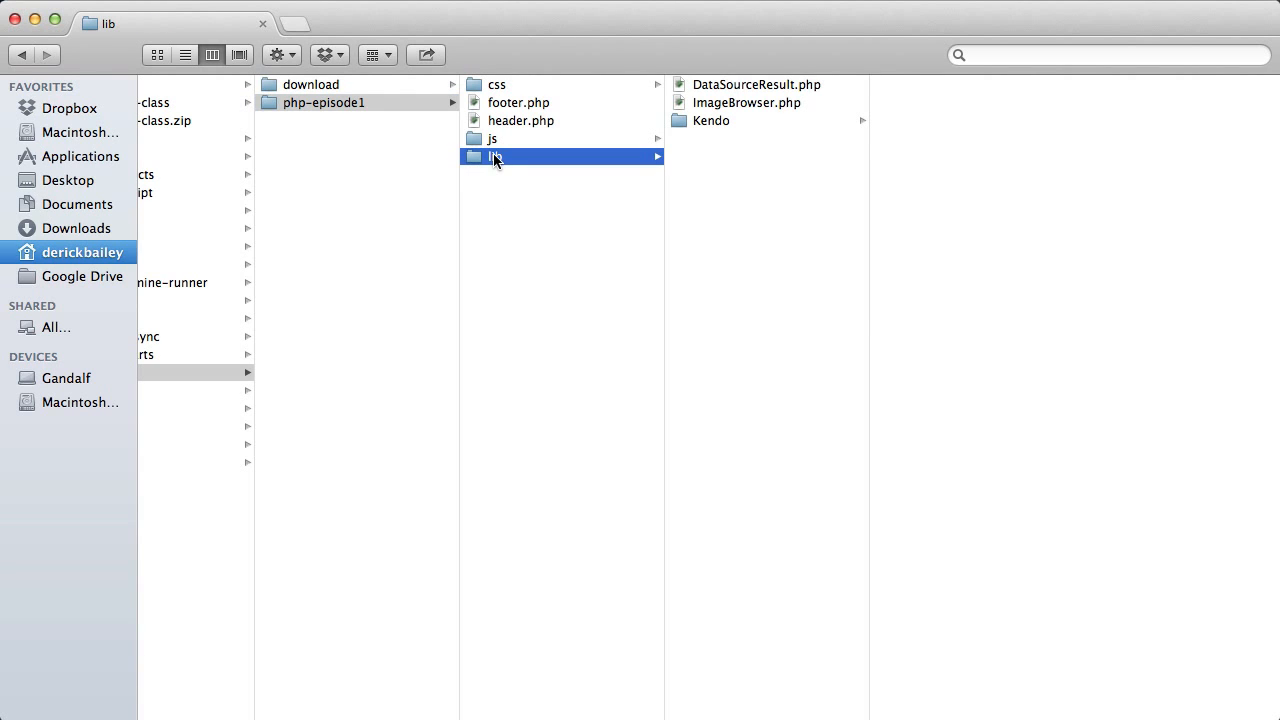
{"action": "mouse_move", "coordinate": [515, 215]}
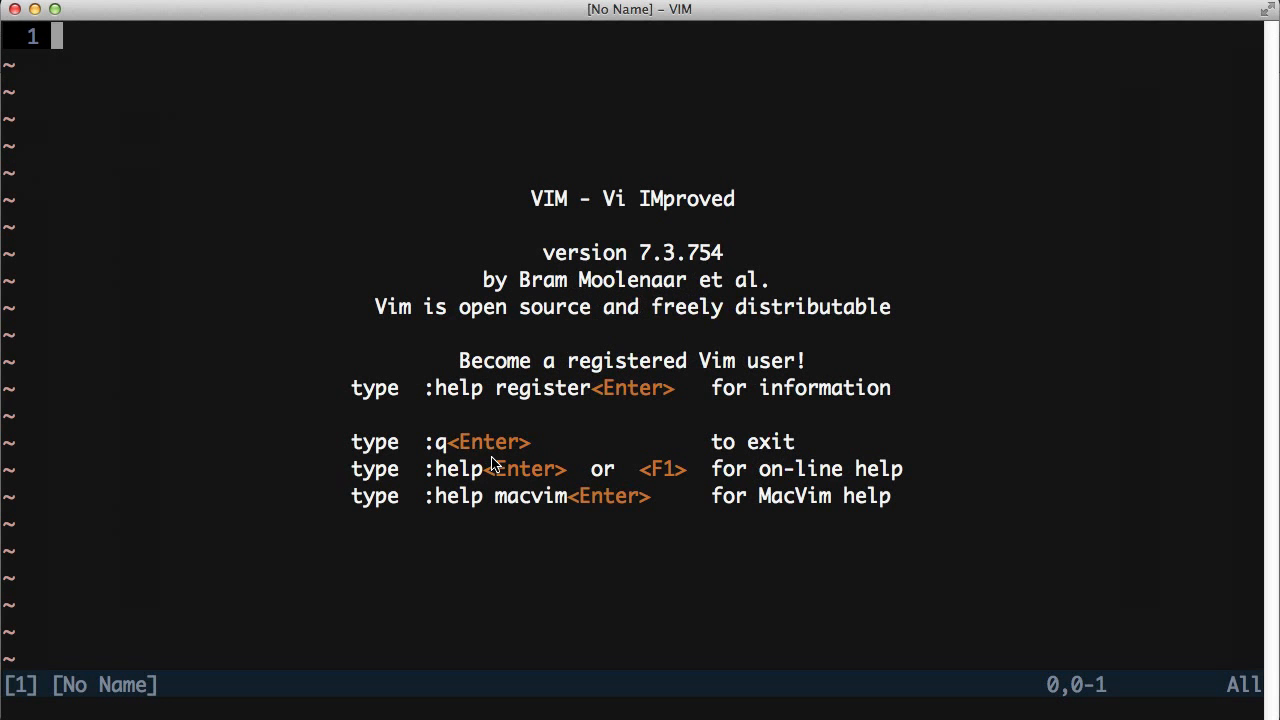
- Create index.php with :e index.php and switch to insert mode
{"action": "type", "text": ":e index.ph"}
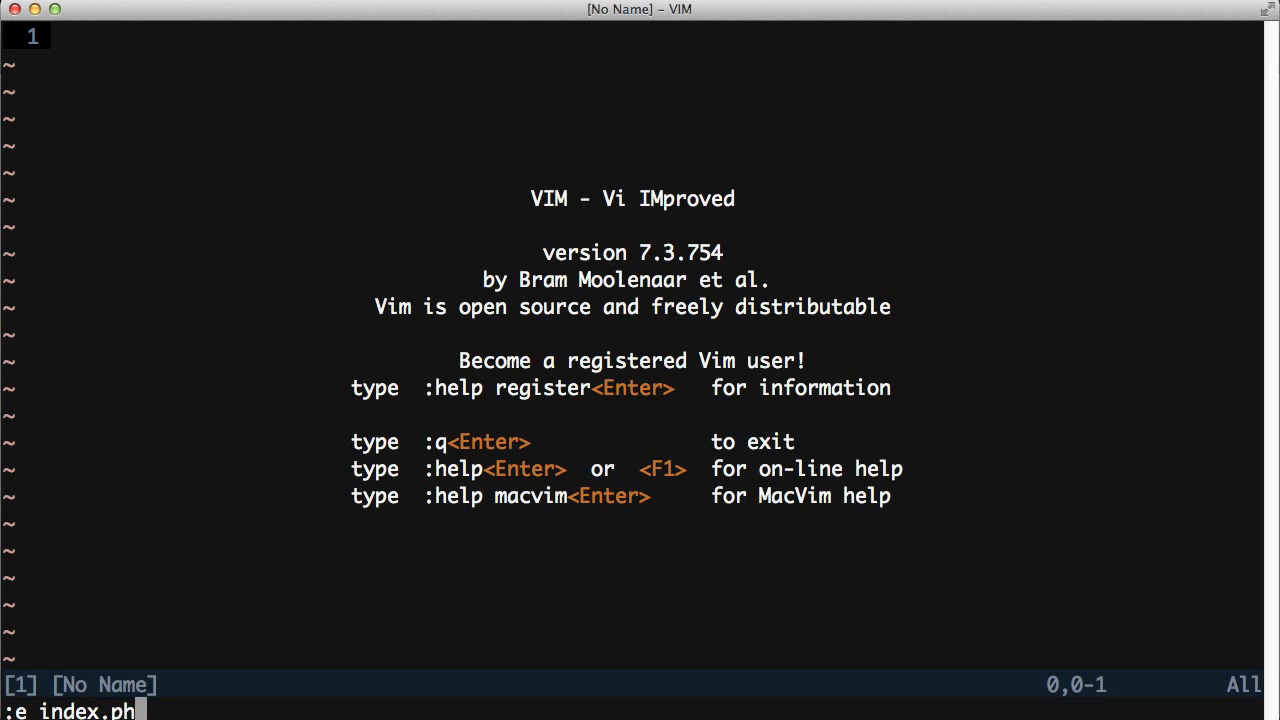
{"action": "key", "text": "Return"}
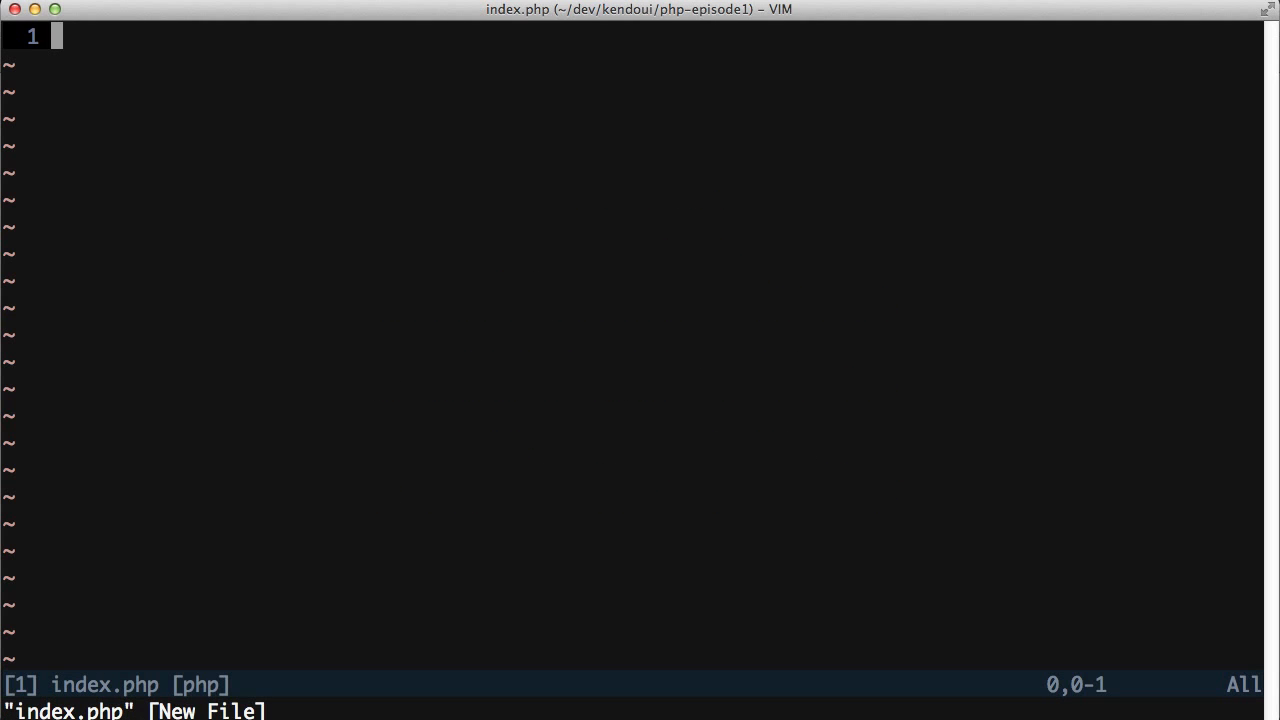
{"action": "key", "text": "i"}
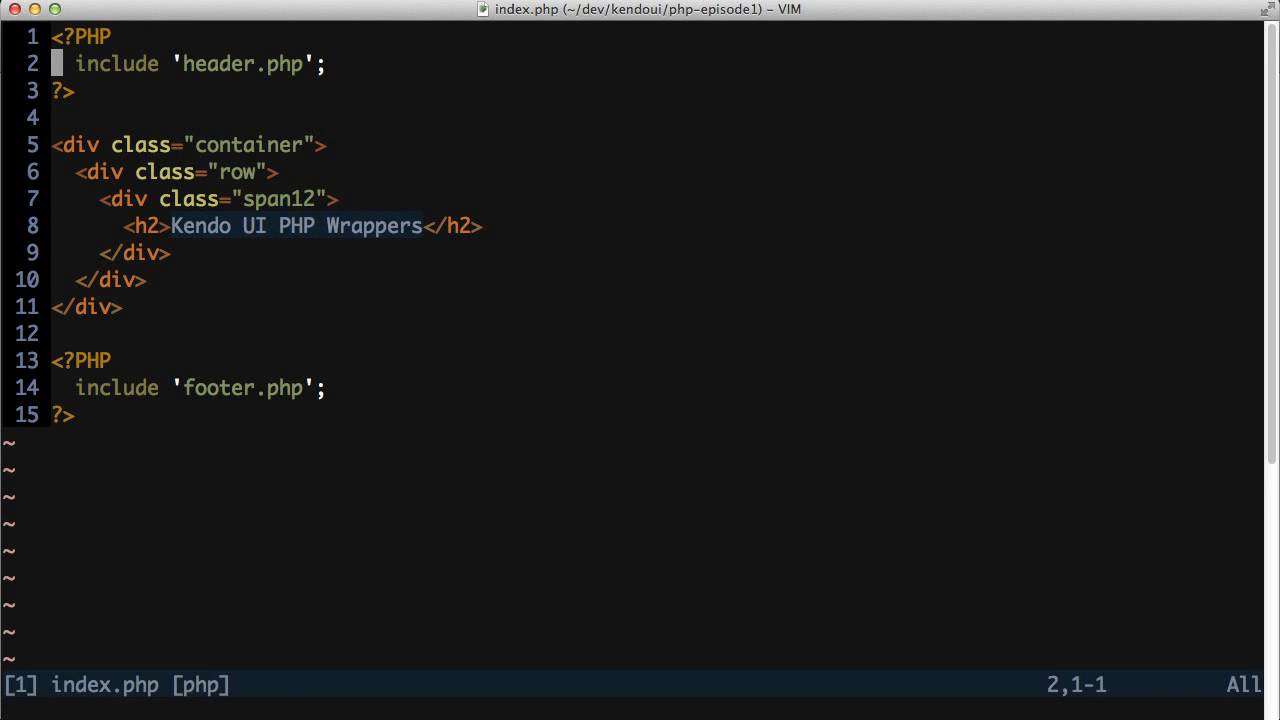
- Require 'lib/Kendo/Autoload.php', create Calendar('MyCalendar') and echo $calendar->render()
{"action": "type", "text": "require_once 'lib/Kendo/"}
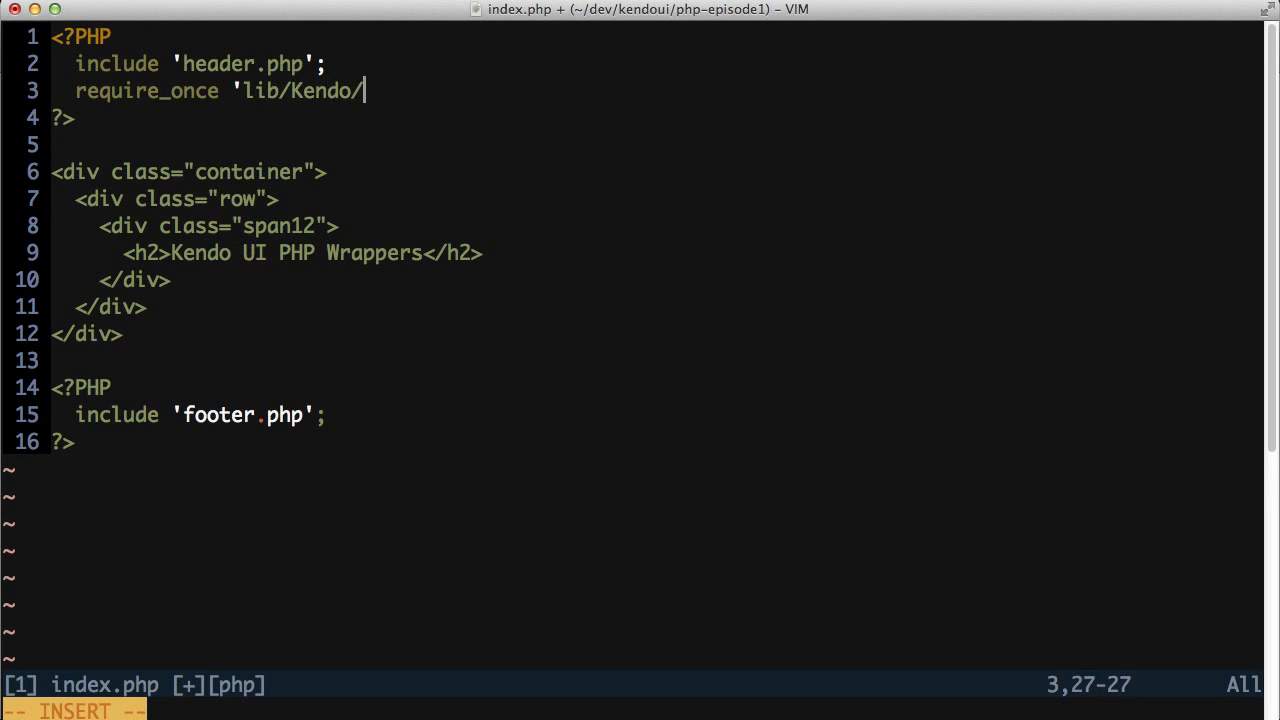
{"action": "type", "text": "Autoload.php';"}
{"action": "type", "text": "$calendar"}
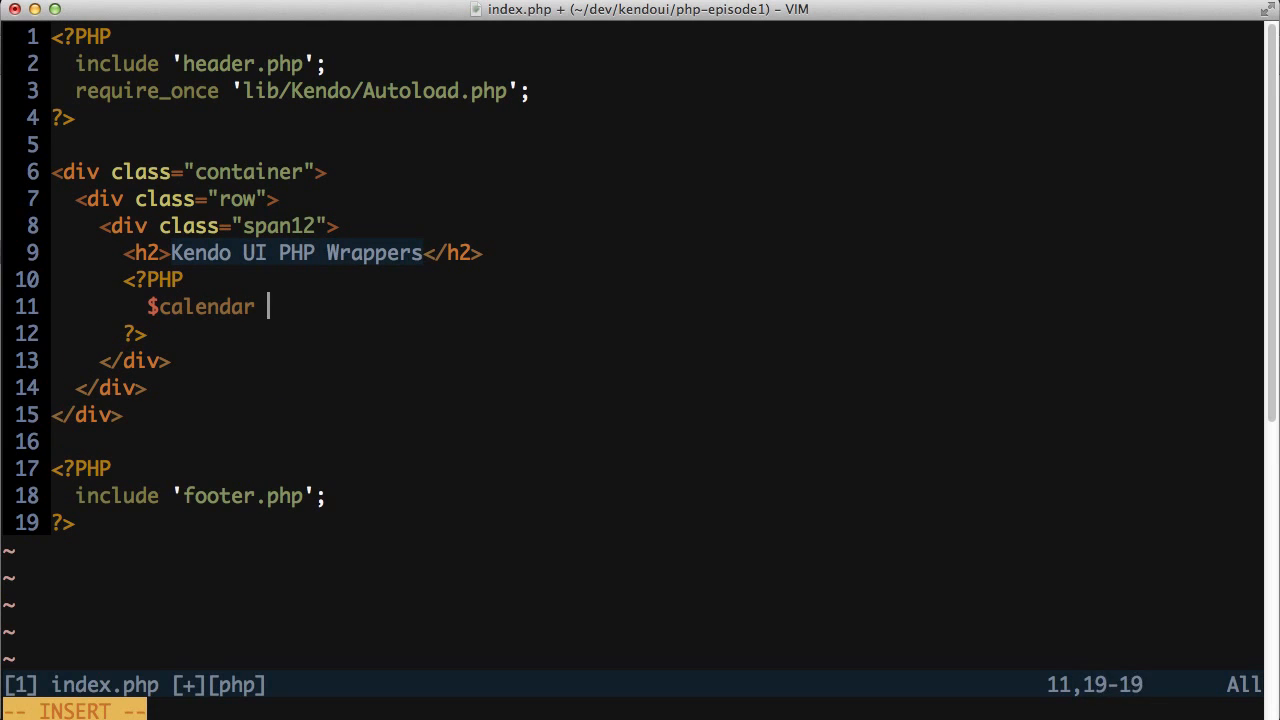
{"action": "type", "text": "= new \\Kendo\\UI\\Calen"}
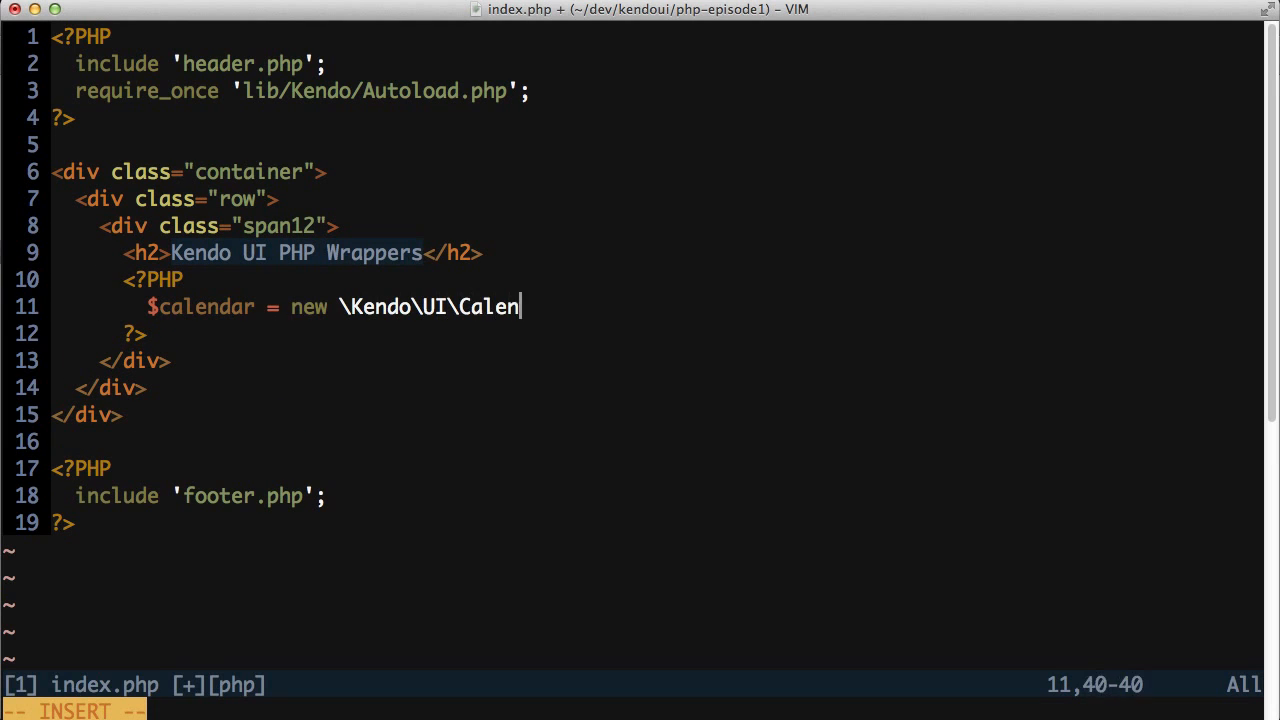
{"action": "type", "text": "dar('MyCalendar');"}
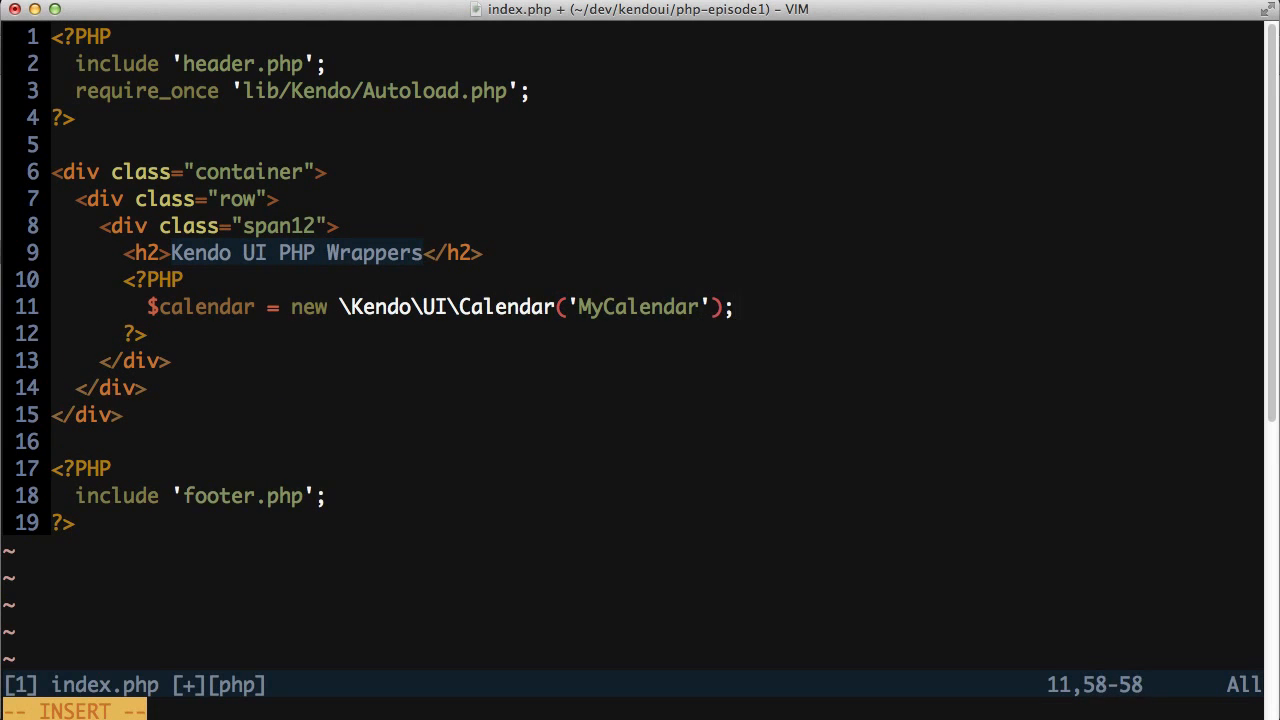
{"action": "key", "text": "Return"}
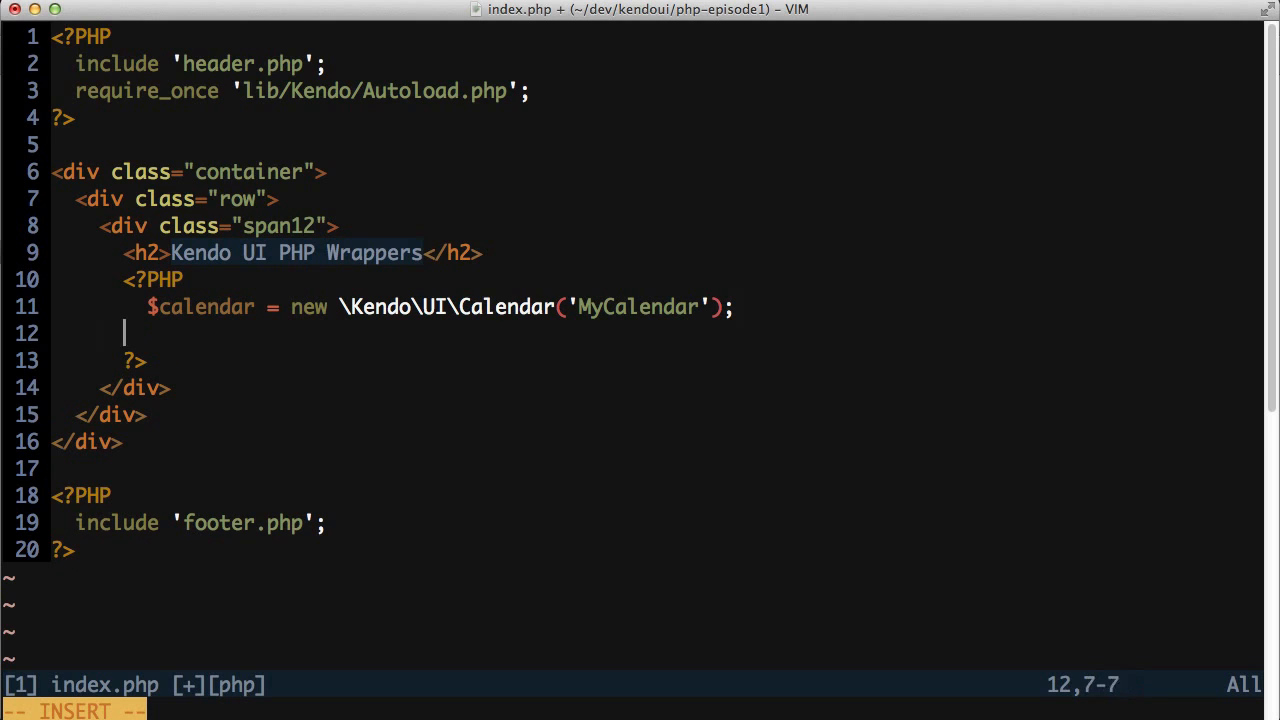
{"action": "type", "text": "echo $calendar->render();"}
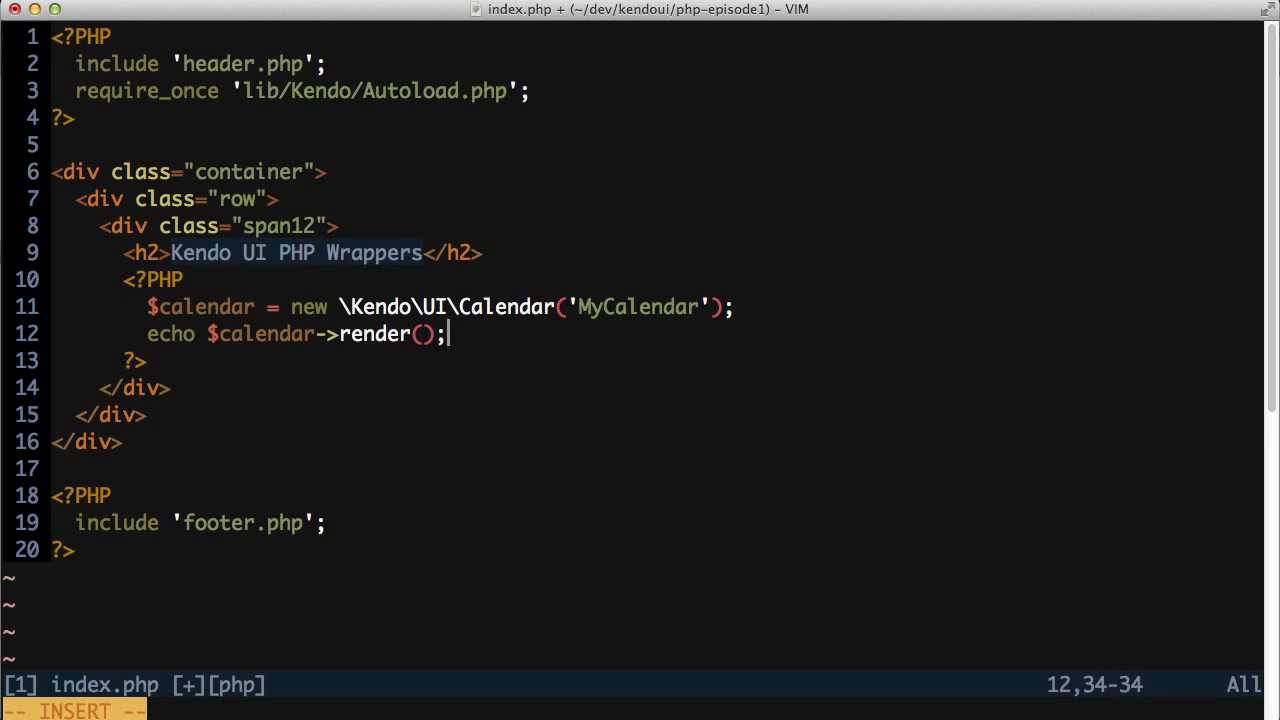
{"action": "key", "text": "Escape"}
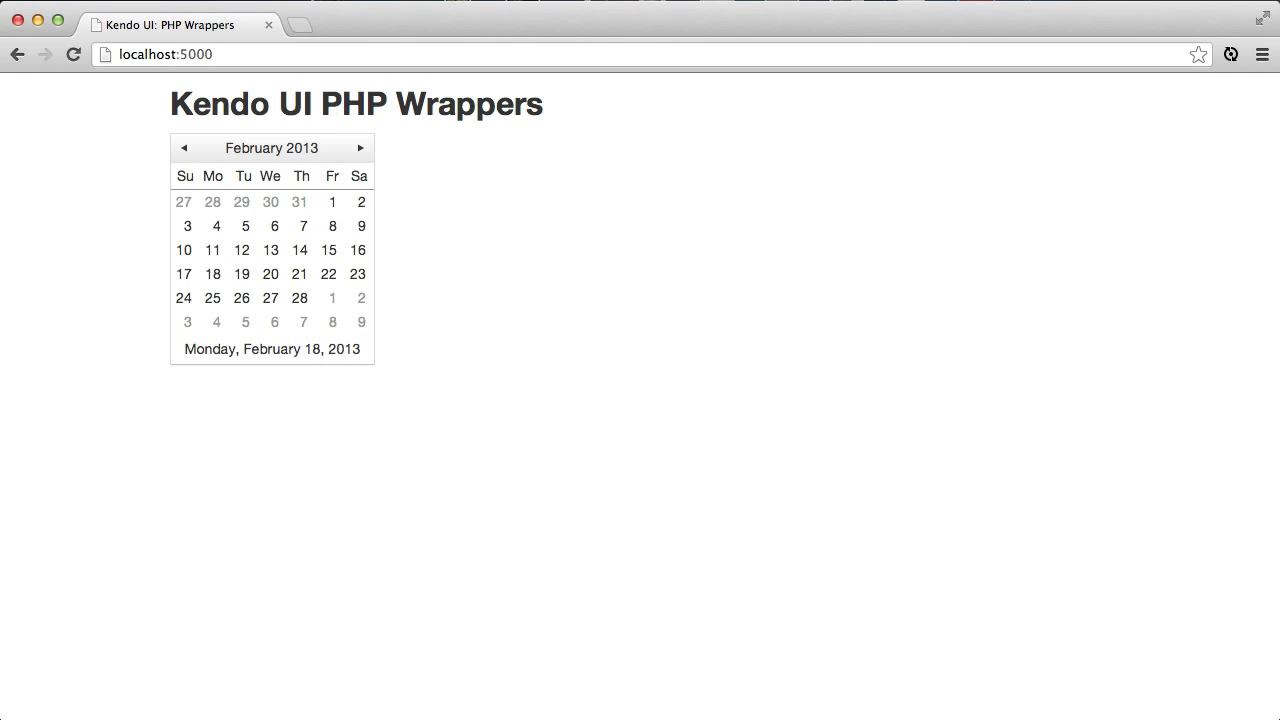
- Open View Page Source for the localhost calendar page
{"action": "right_click", "coordinate": [571, 470]}
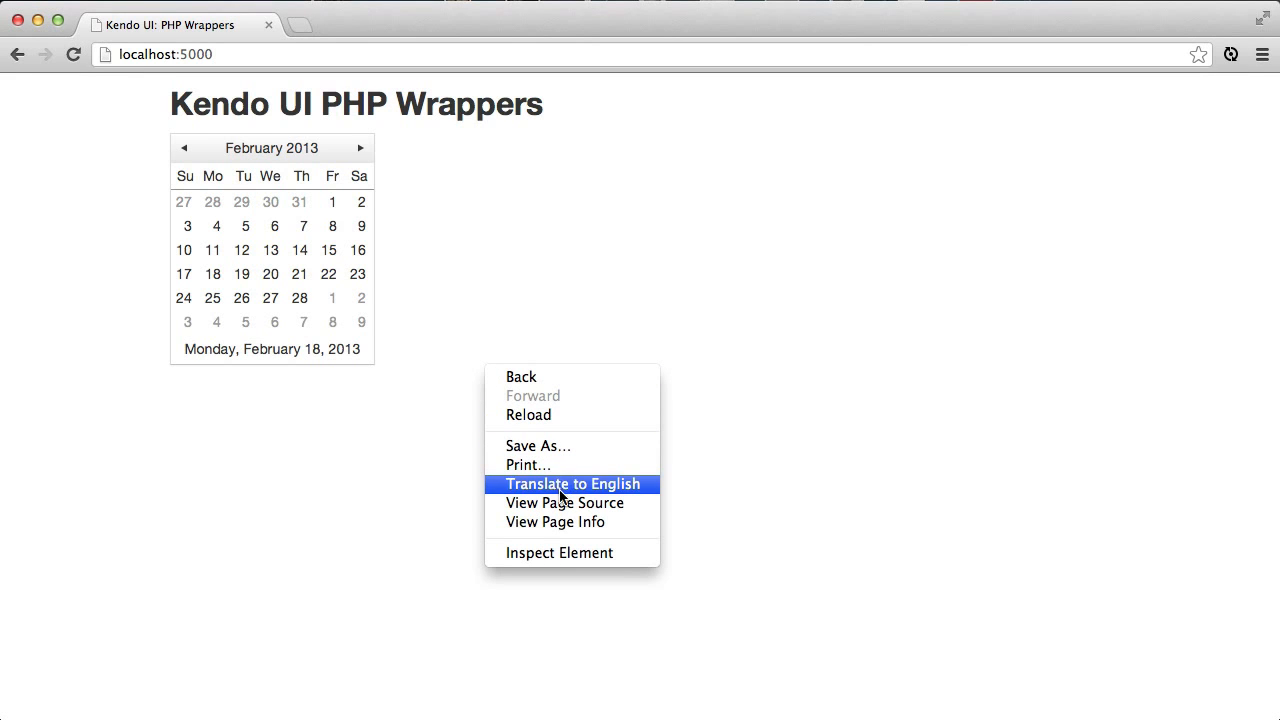
{"action": "left_click", "coordinate": [564, 503]}
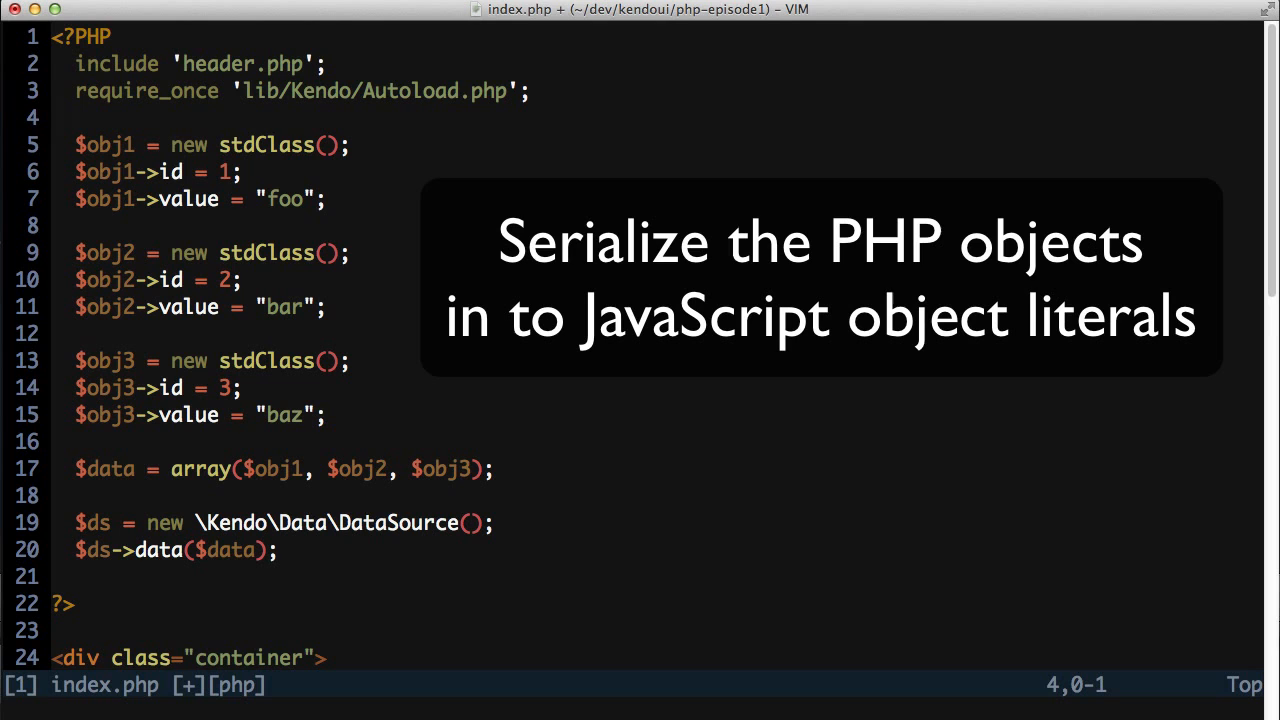
- Scroll through index.php and finish the echo $dropList->render() line
{"action": "scroll", "scroll_direction": "down", "scroll_amount": 3}
{"action": "type", "text": "<?= $"}
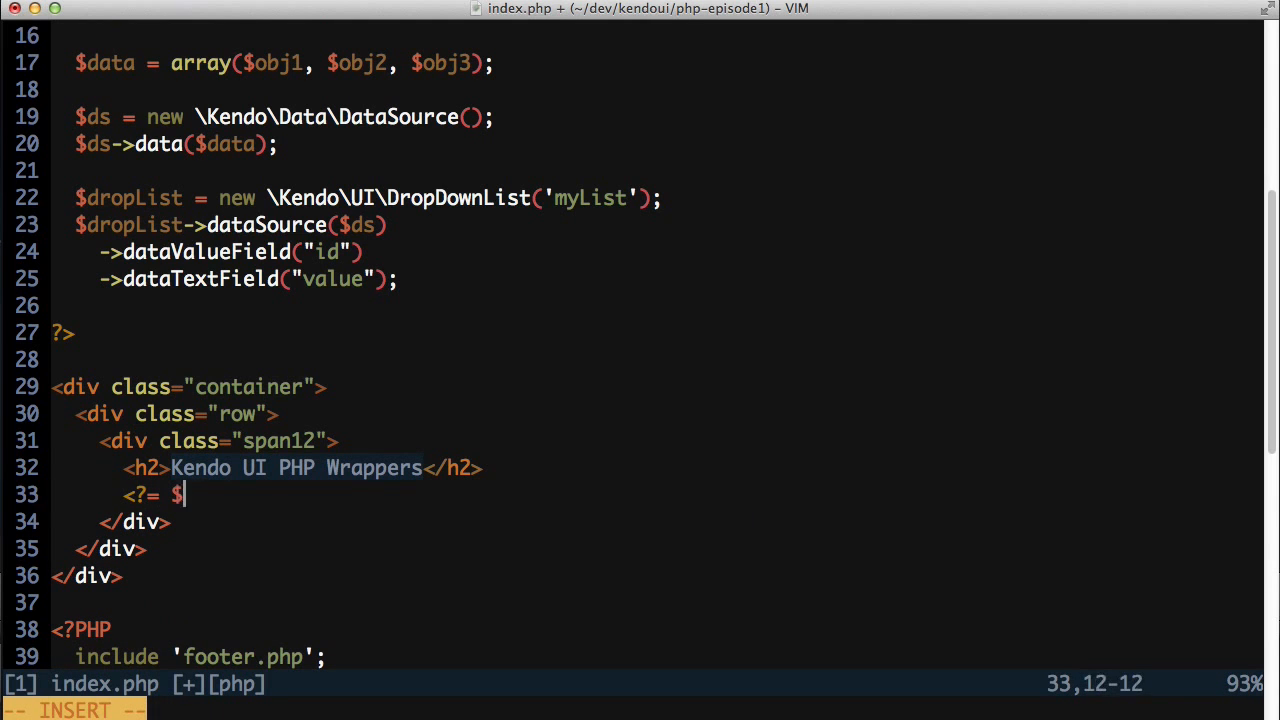
{"action": "type", "text": "dropList->render()"}
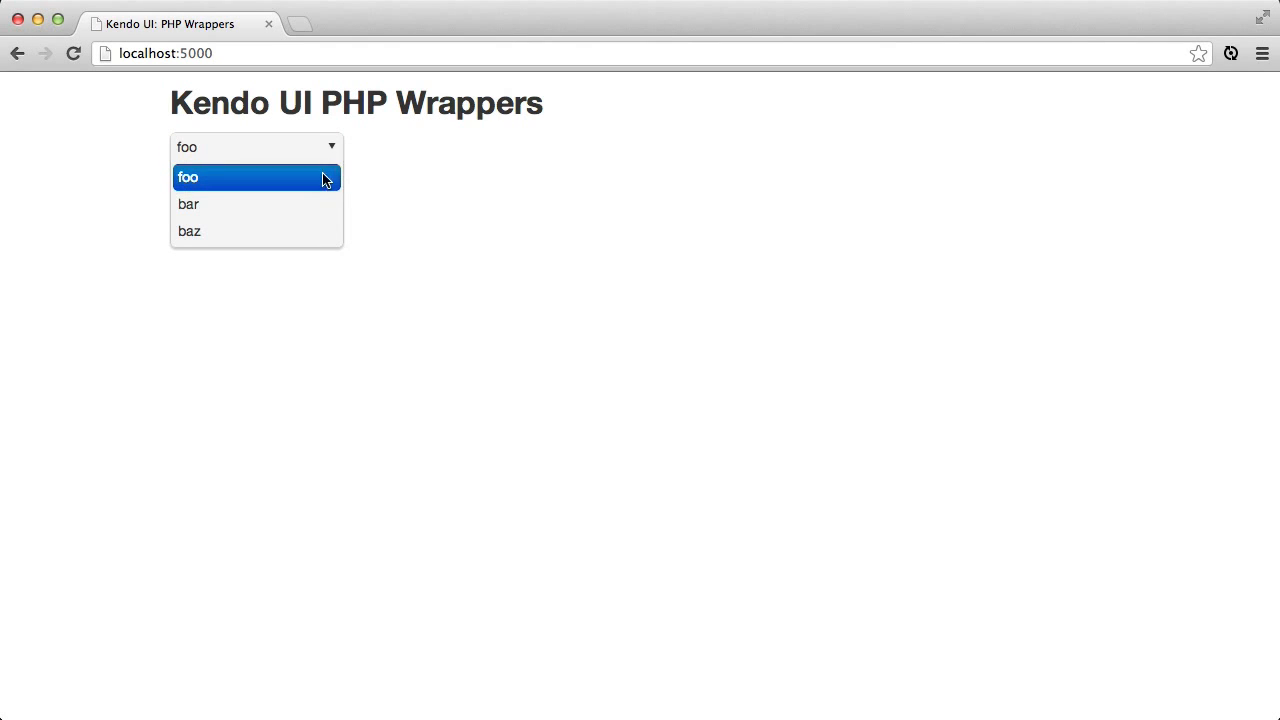
- Choose foo from the drop-down, then open a new tab for the page source
{"action": "left_click", "coordinate": [189, 231]}
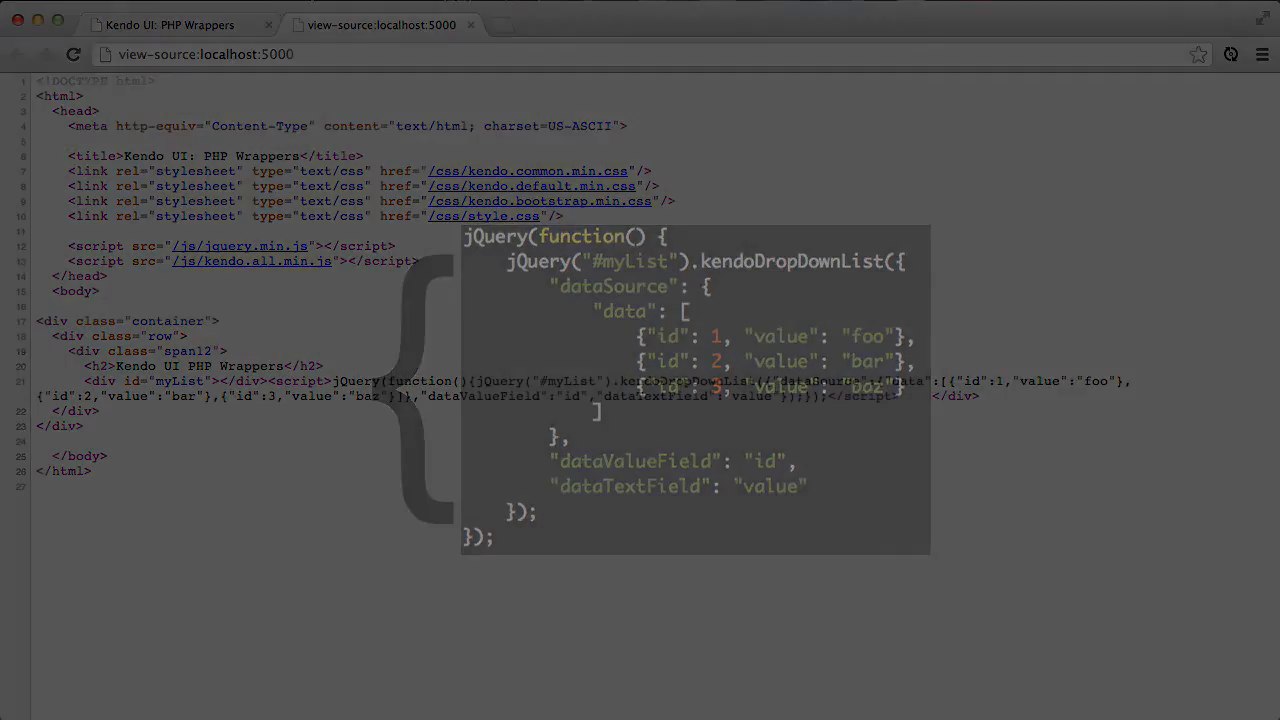
{"action": "left_click", "coordinate": [470, 24]}
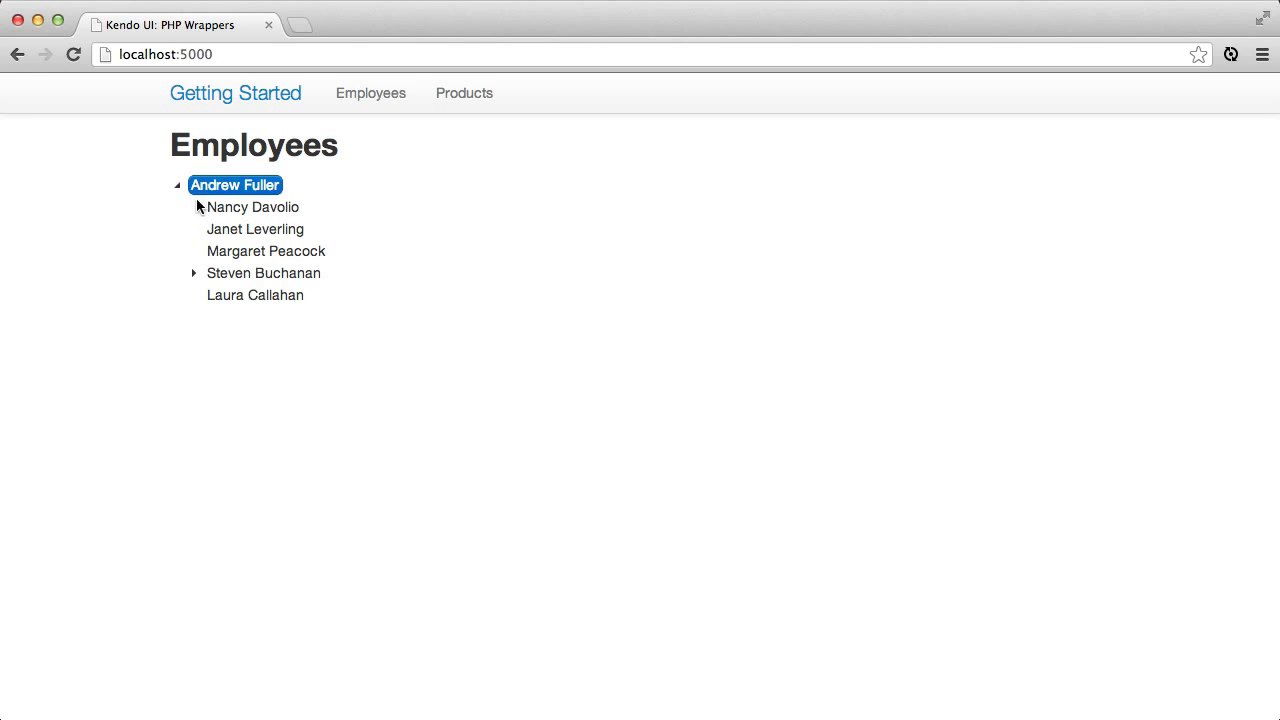
{"action": "mouse_move", "coordinate": [199, 278]}
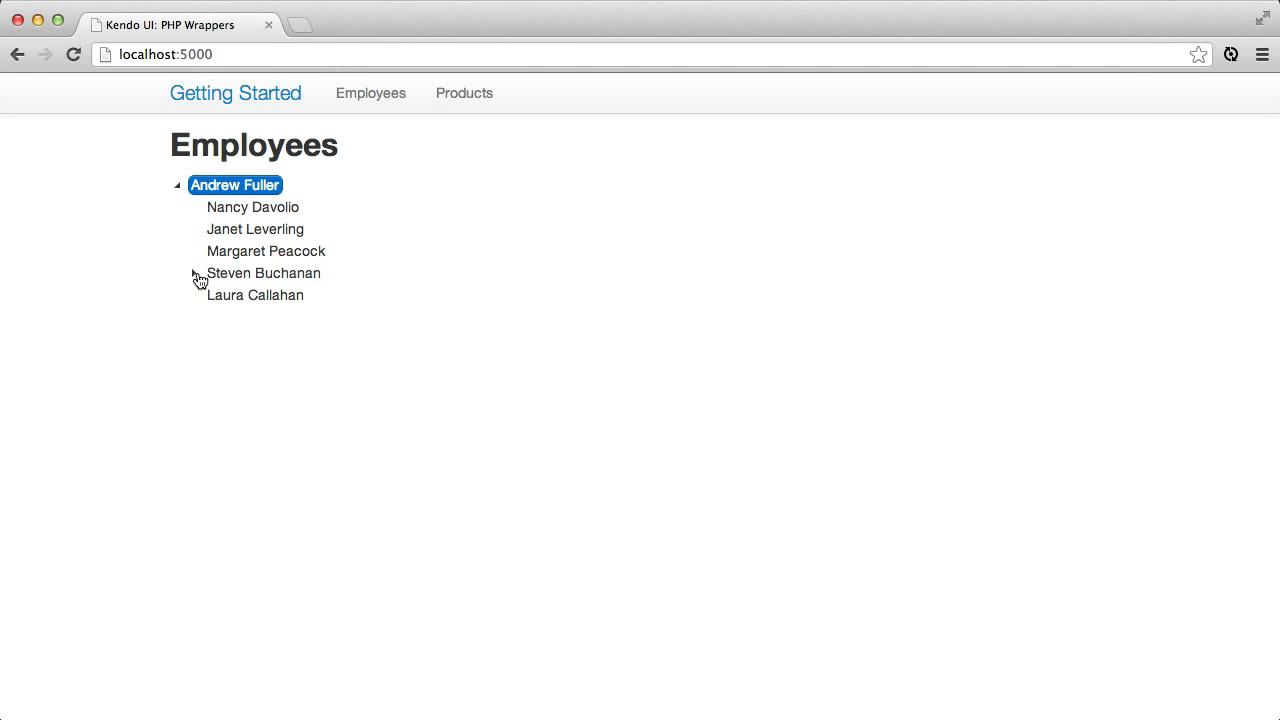